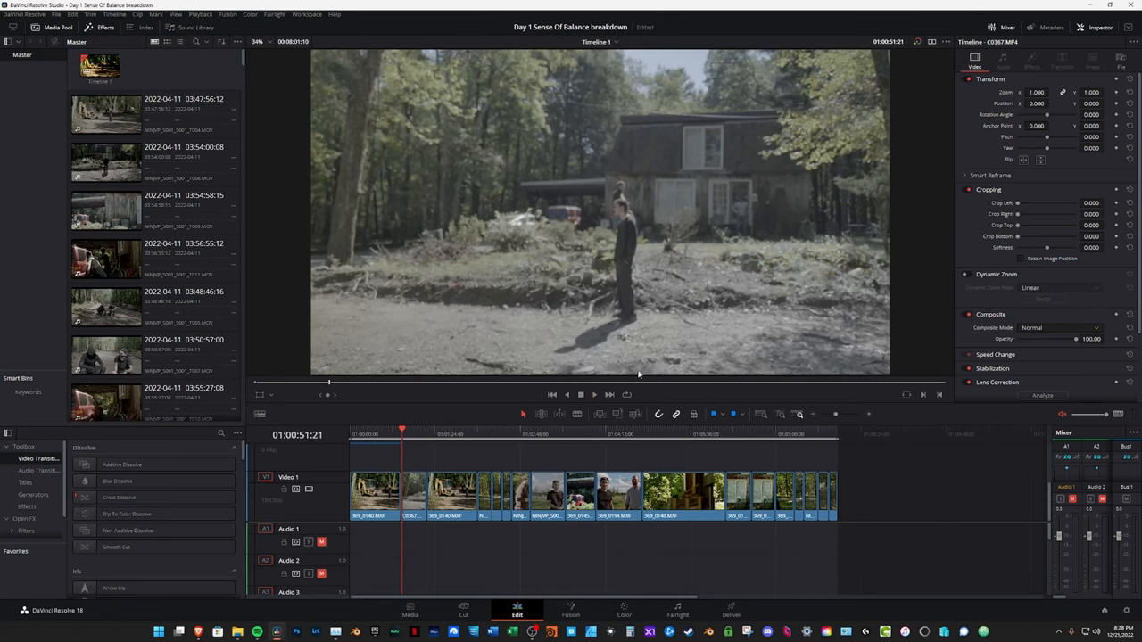
Check the house clip's Color Space Transform on the Color page, then go back to the Edit page
{"action": "left_click", "coordinate": [624, 610]}
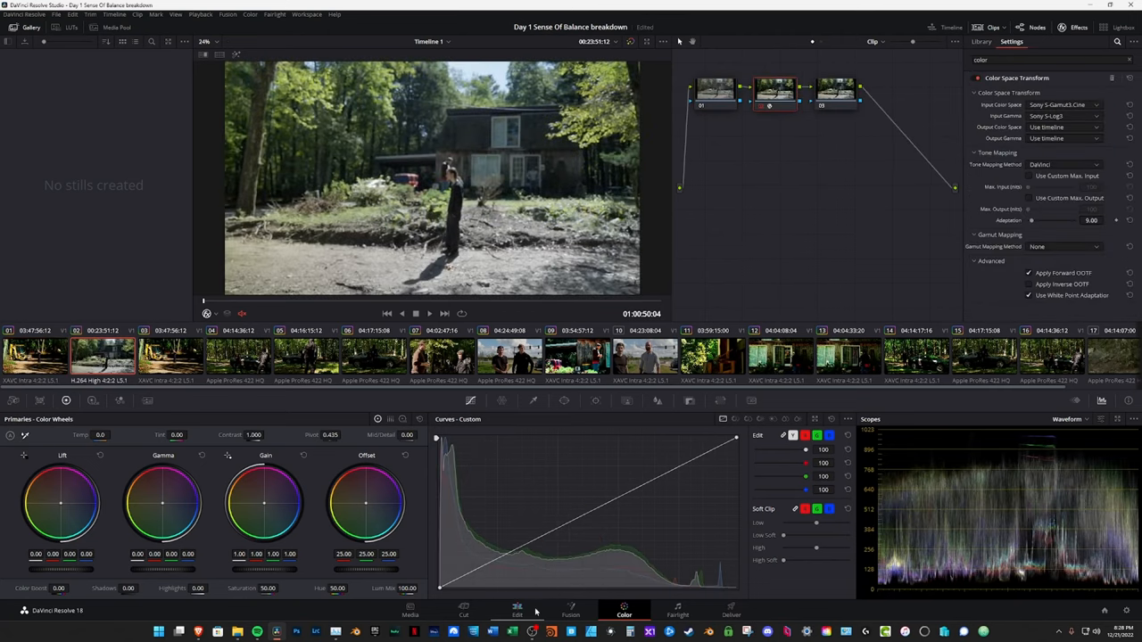
{"action": "left_click", "coordinate": [518, 610]}
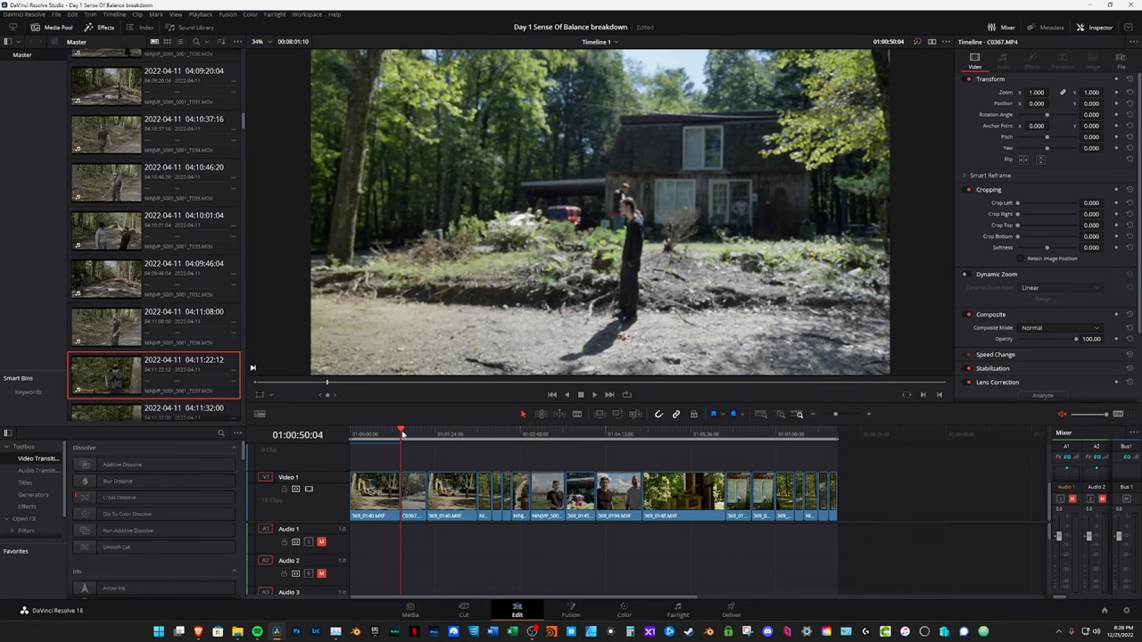
Play the timeline from the house shot to the forest car scene with the hooded figure
{"action": "left_click", "coordinate": [425, 435]}
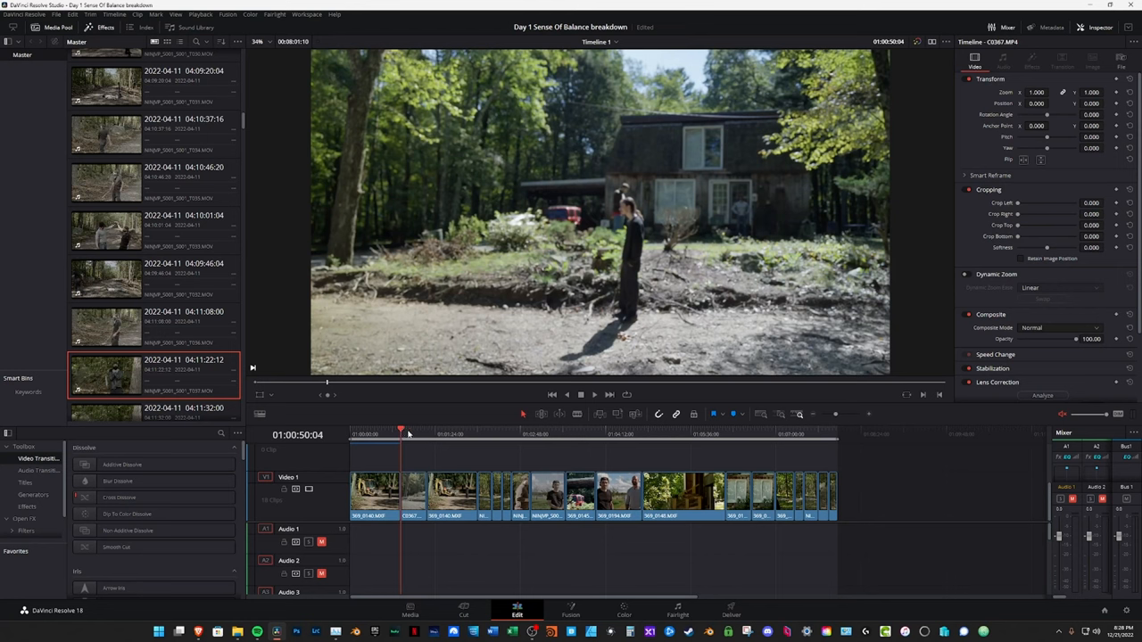
{"action": "left_click", "coordinate": [418, 435]}
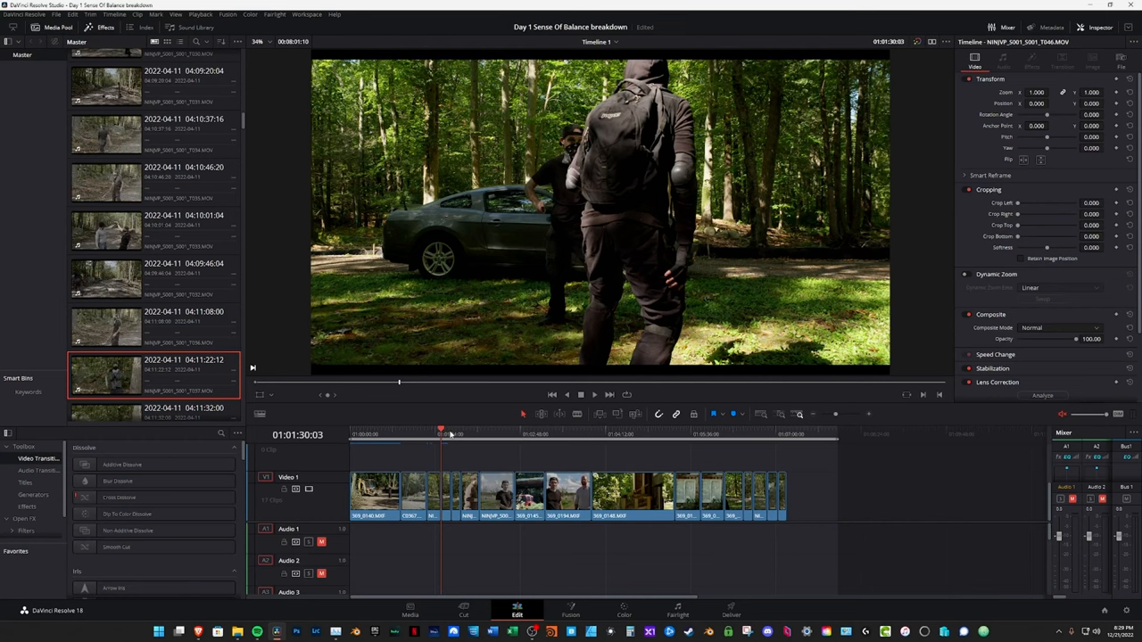
{"action": "mouse_move", "coordinate": [466, 421]}
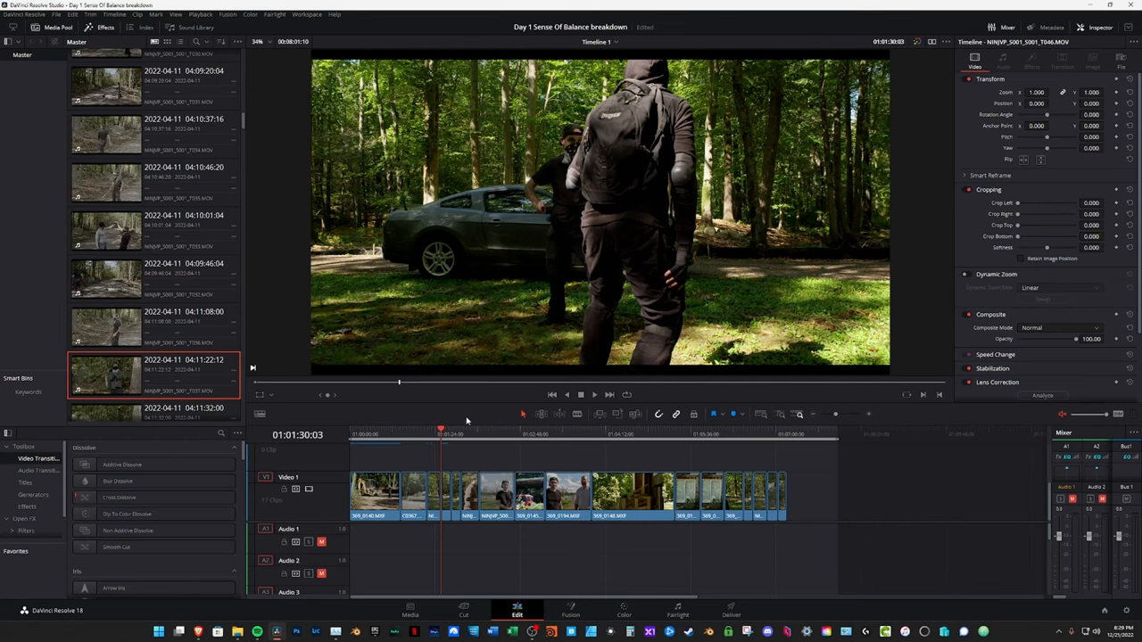
Jump back and replay the forest car footage, then skip ahead to the woods conversation
{"action": "left_click", "coordinate": [449, 435]}
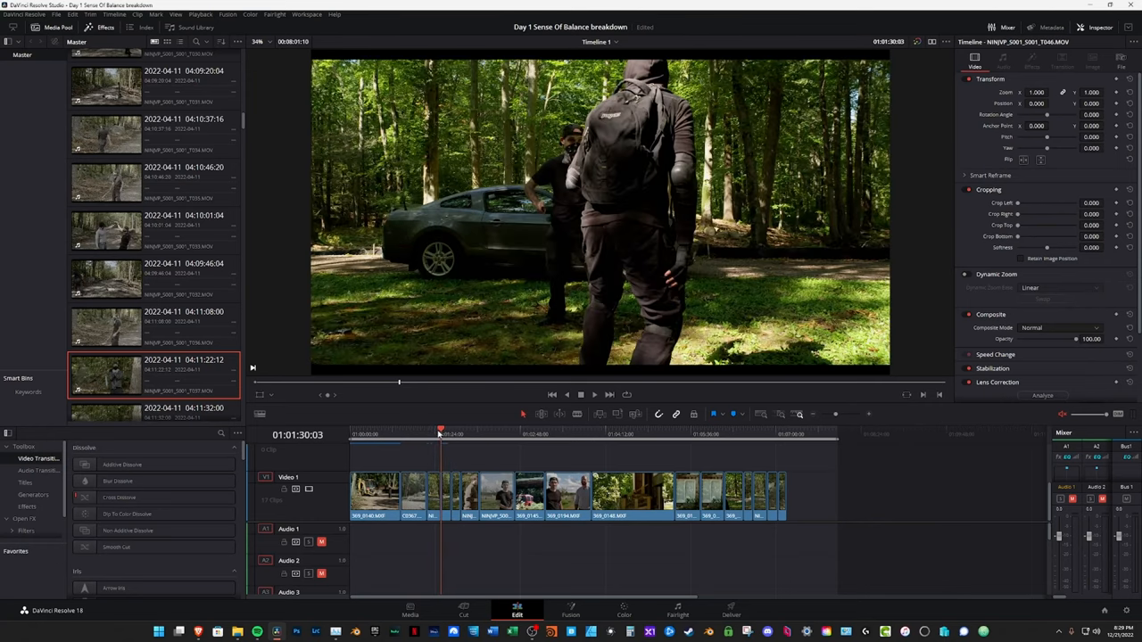
{"action": "left_click", "coordinate": [427, 435]}
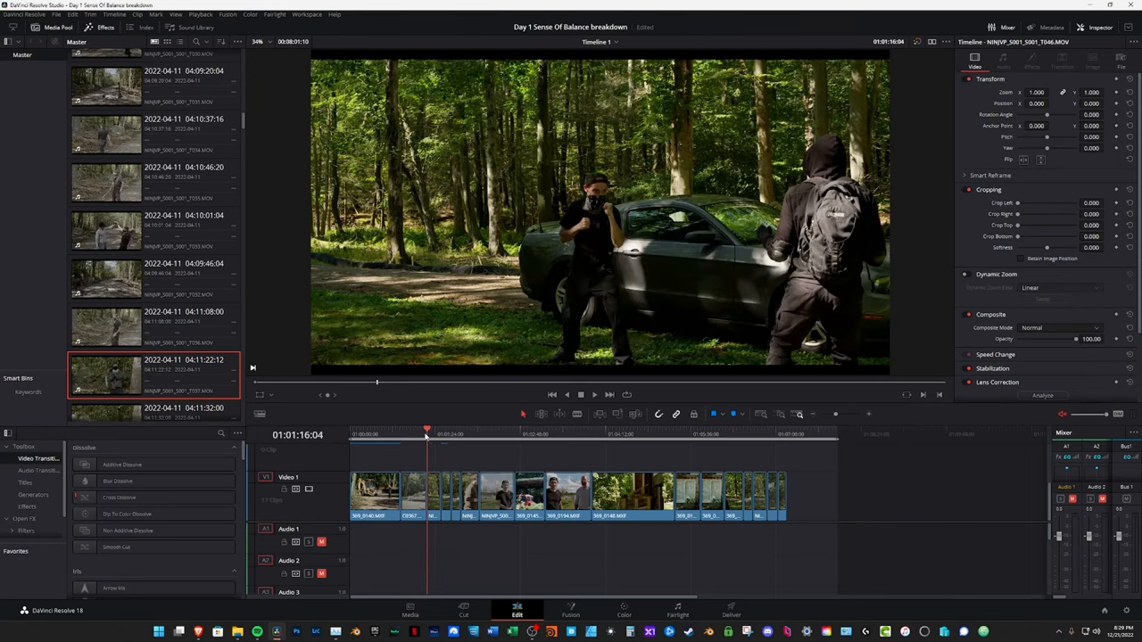
{"action": "left_click", "coordinate": [594, 394]}
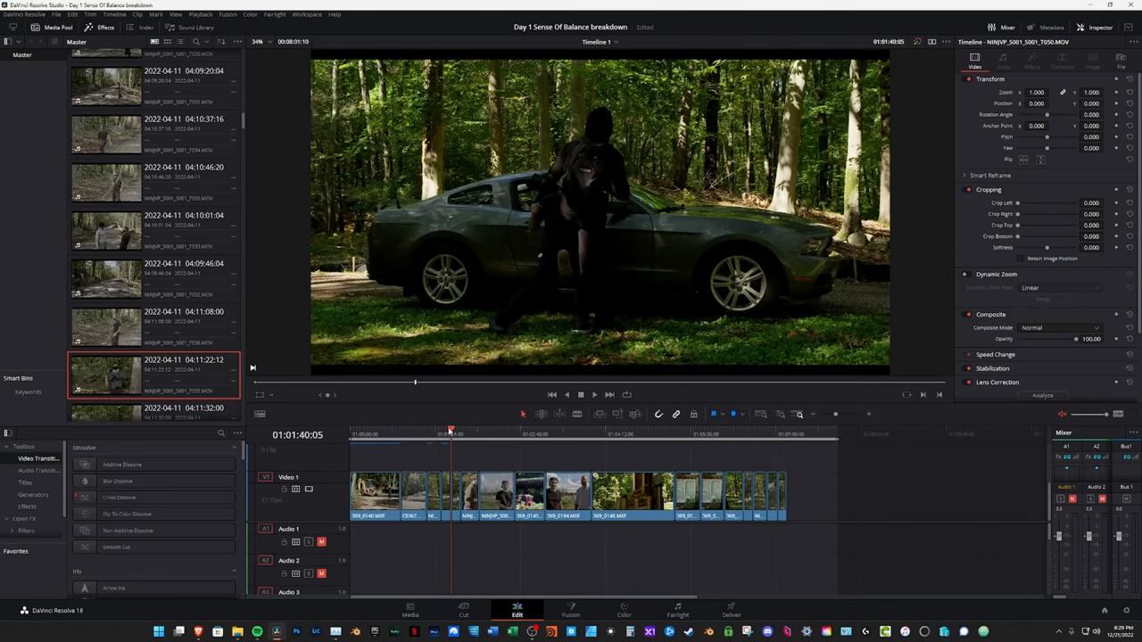
{"action": "left_click", "coordinate": [460, 435]}
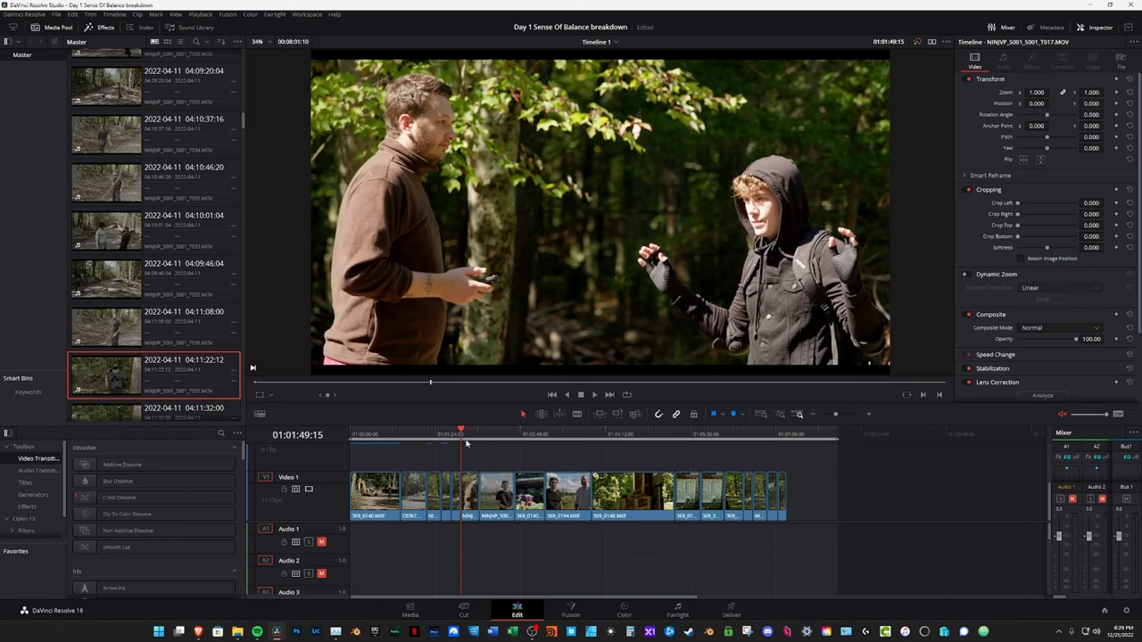
{"action": "mouse_move", "coordinate": [474, 439]}
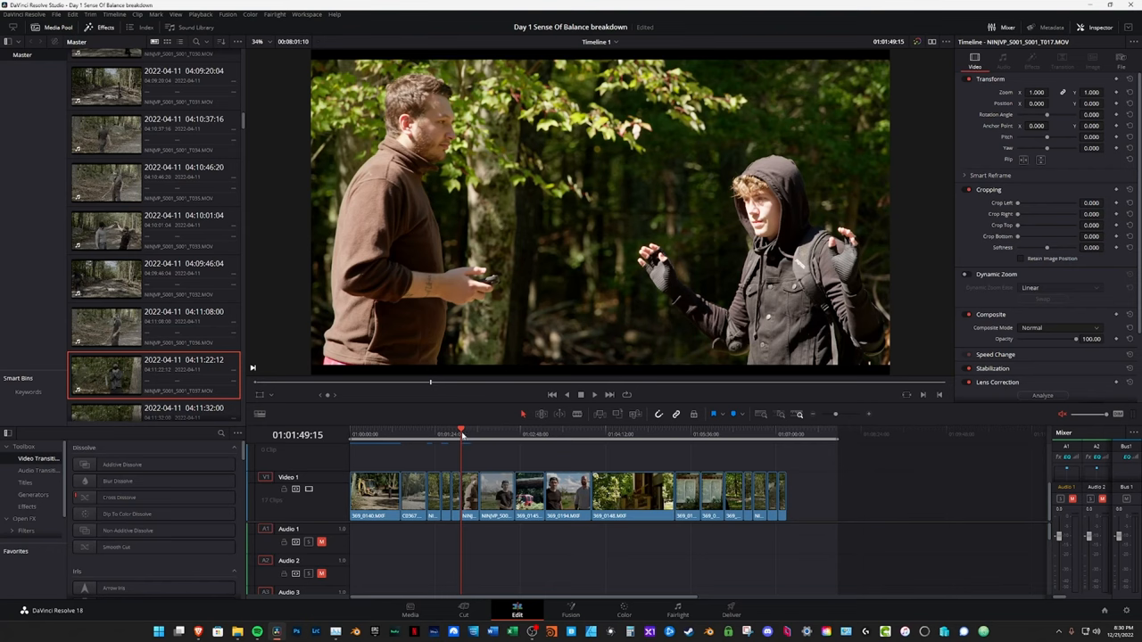
Play on from the woods conversation until the street-corner shot of two men
{"action": "left_click", "coordinate": [478, 435]}
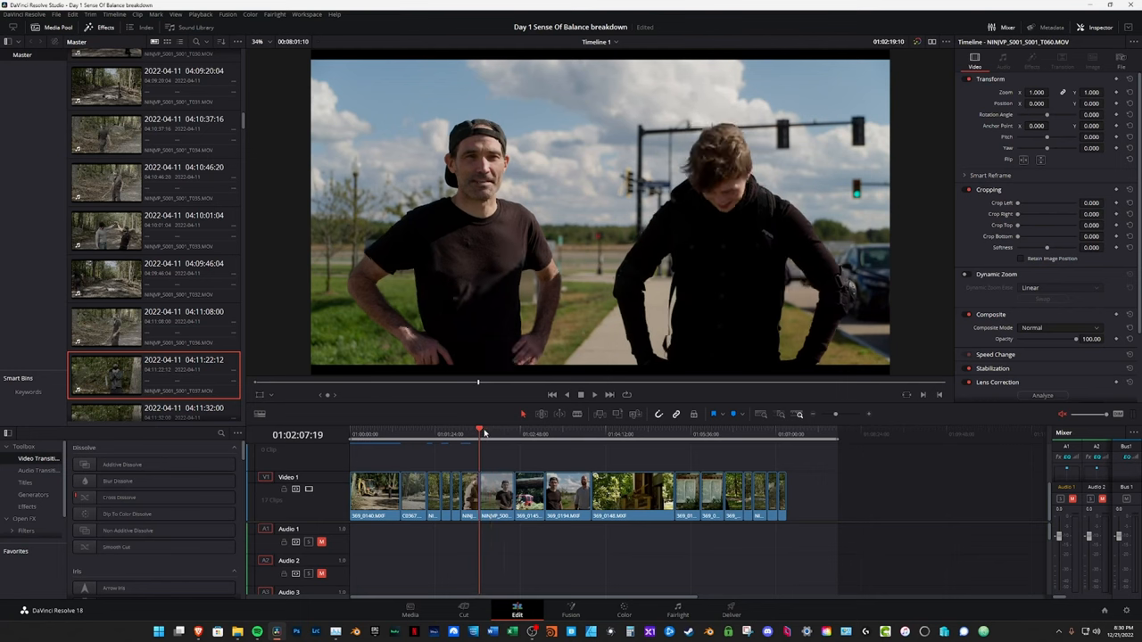
Move the playhead through the street interview clip and on to the hooded figure at the shed
{"action": "left_click", "coordinate": [514, 433]}
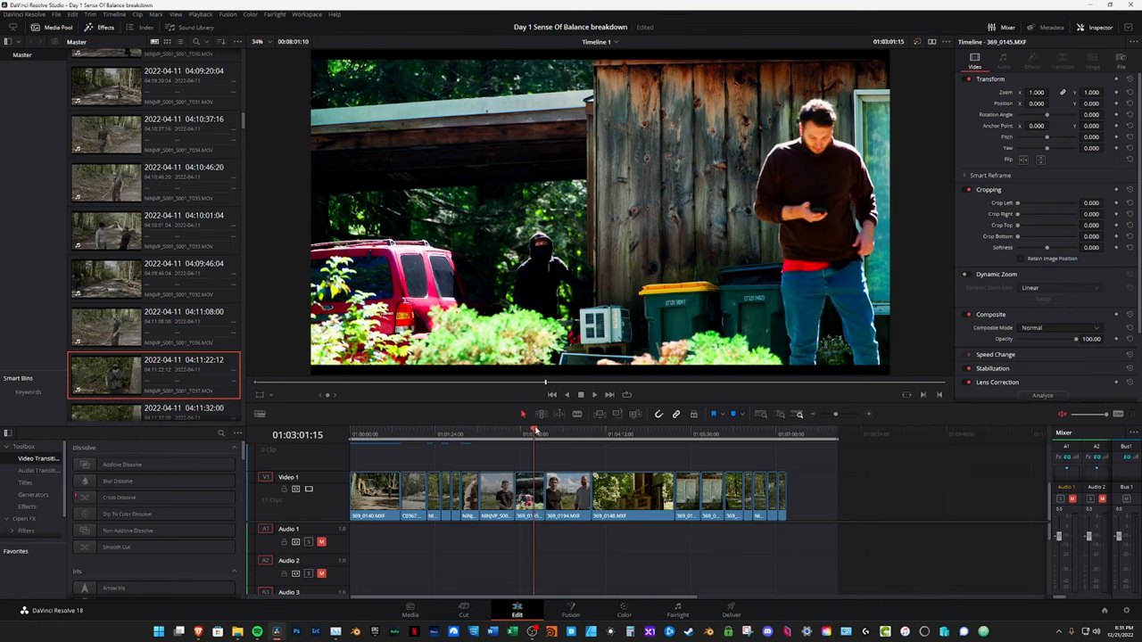
{"action": "left_click_drag", "start_coordinate": [535, 434], "coordinate": [526, 433]}
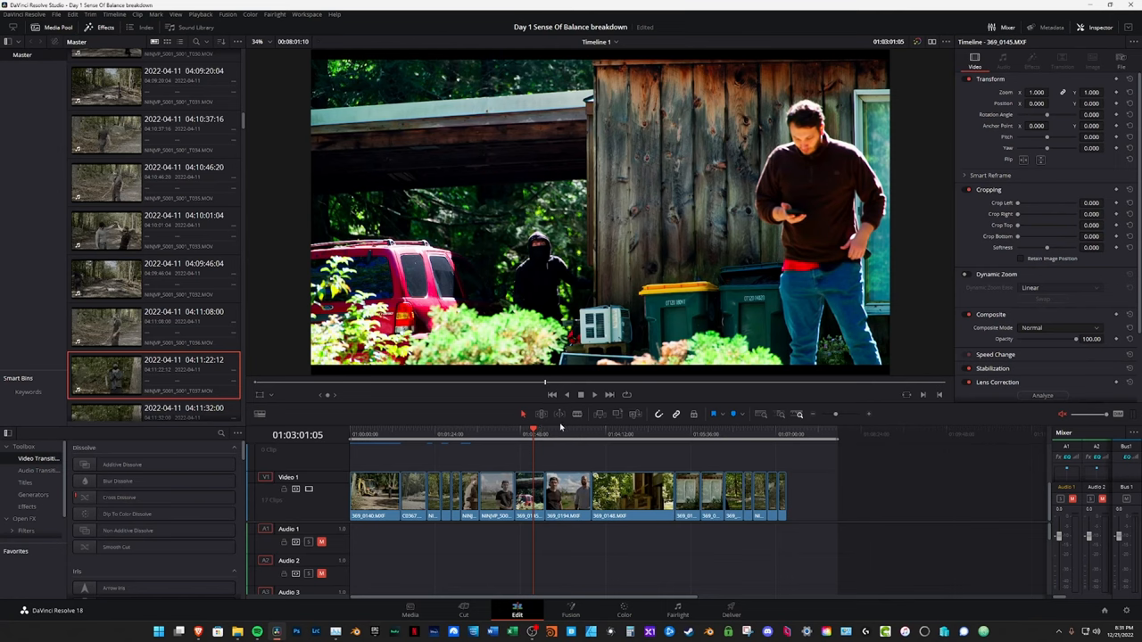
{"action": "mouse_move", "coordinate": [546, 428]}
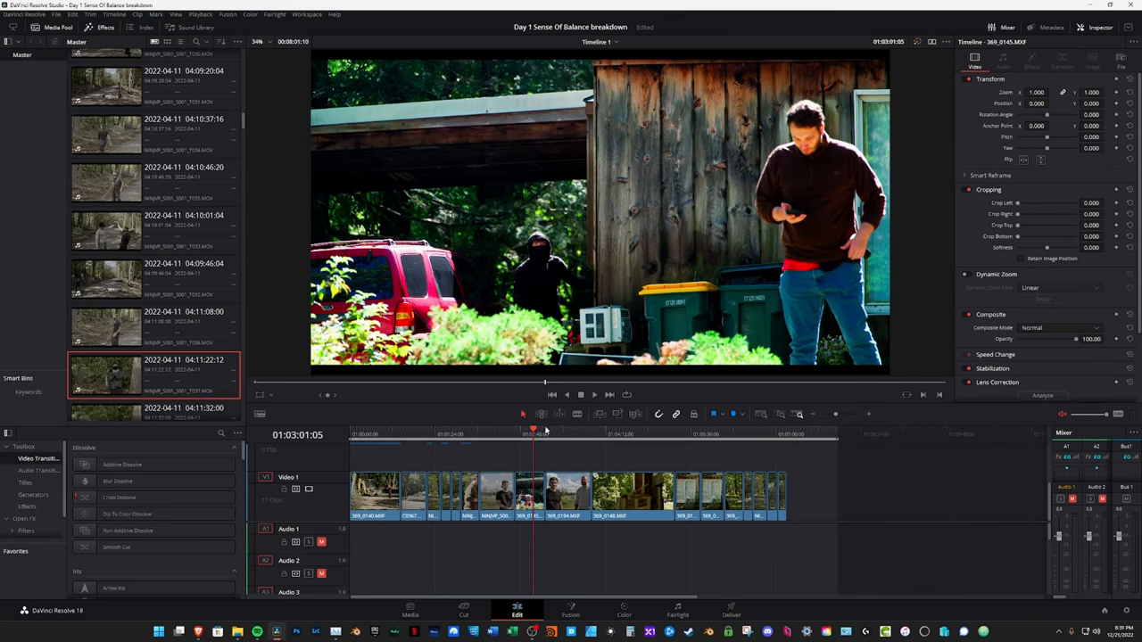
{"action": "left_click", "coordinate": [544, 435]}
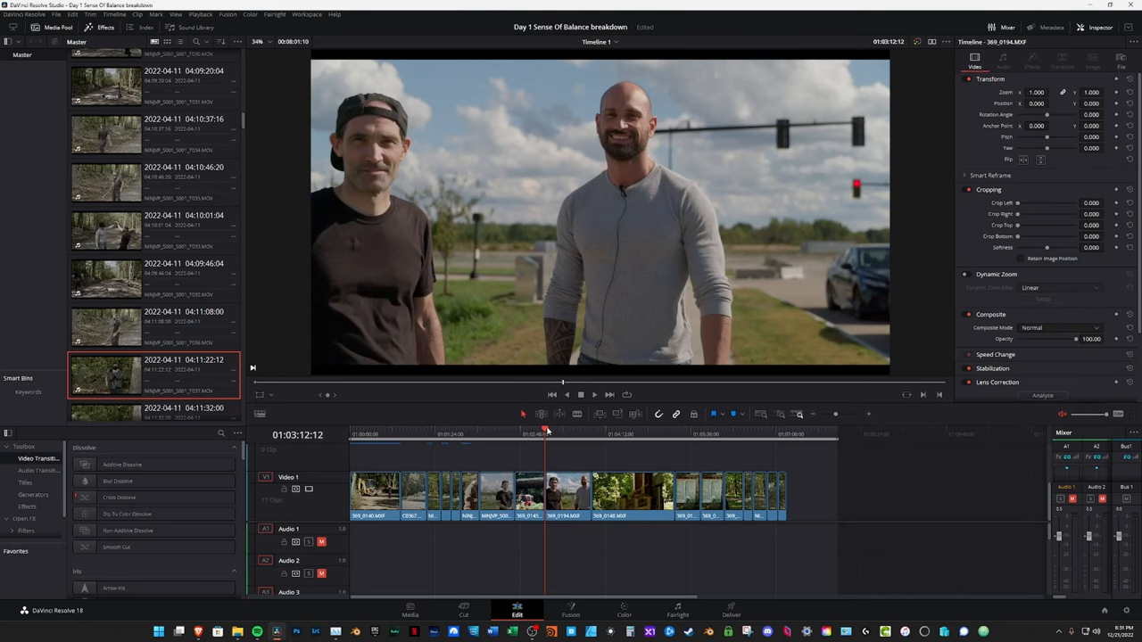
{"action": "mouse_move", "coordinate": [696, 145]}
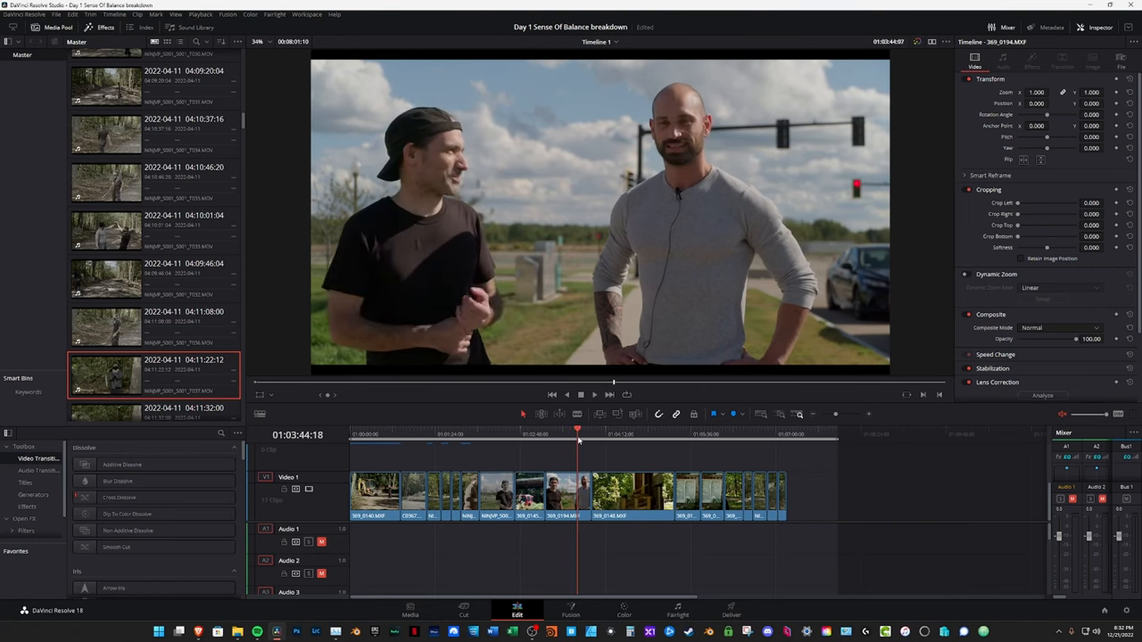
{"action": "left_click", "coordinate": [592, 430]}
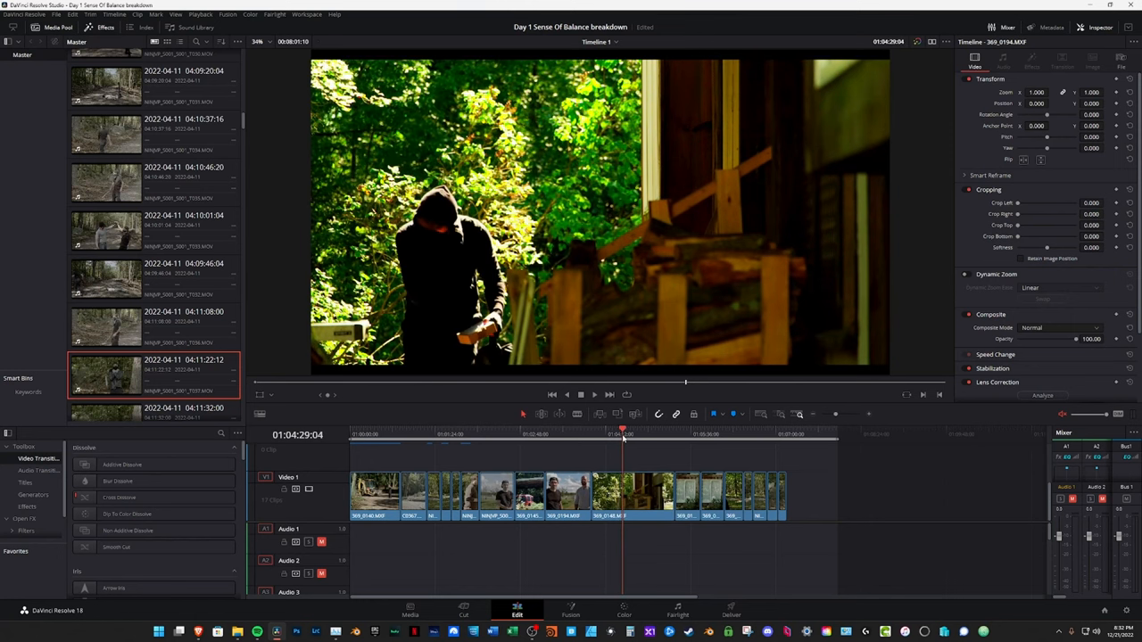
Scrub within the shed clip forward to the close-up of the hooded figure
{"action": "left_click", "coordinate": [618, 434]}
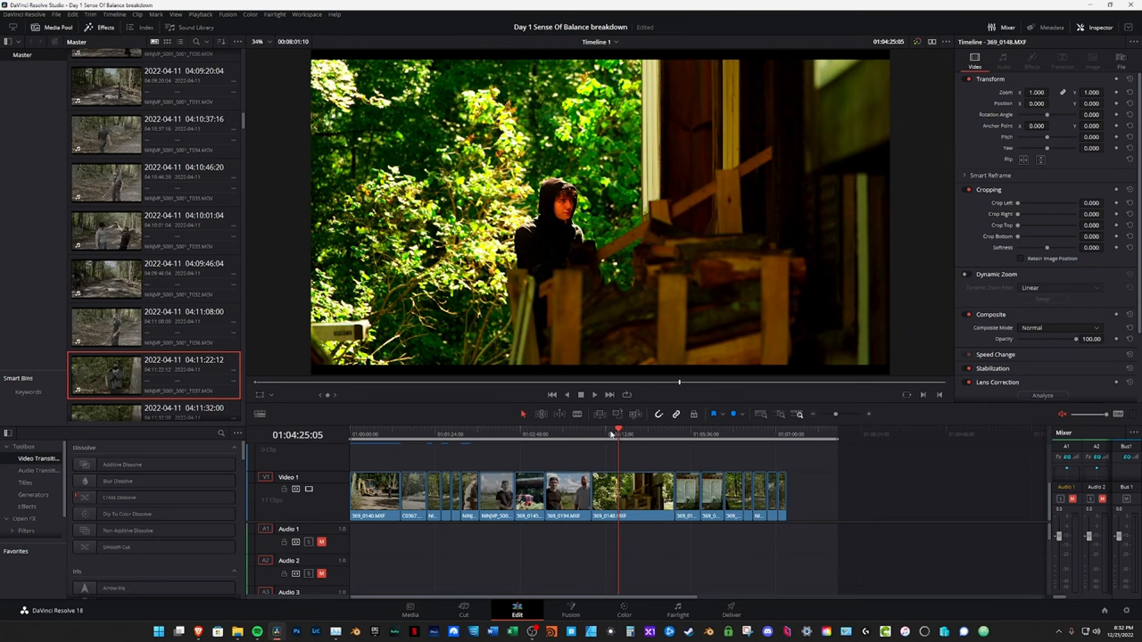
{"action": "mouse_move", "coordinate": [613, 434]}
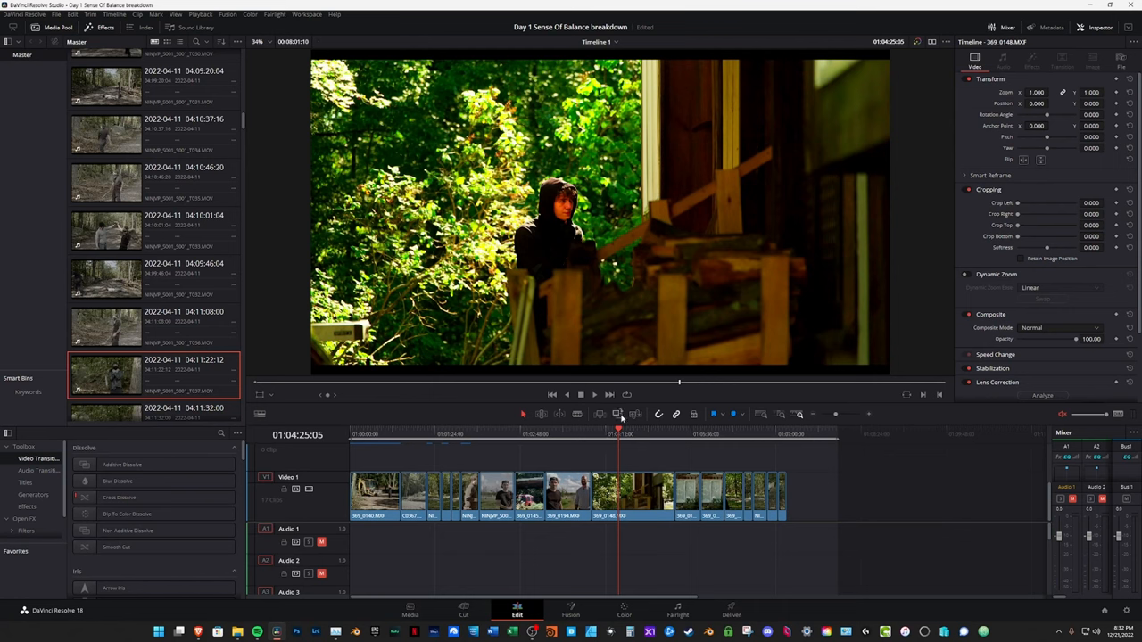
{"action": "mouse_move", "coordinate": [621, 421]}
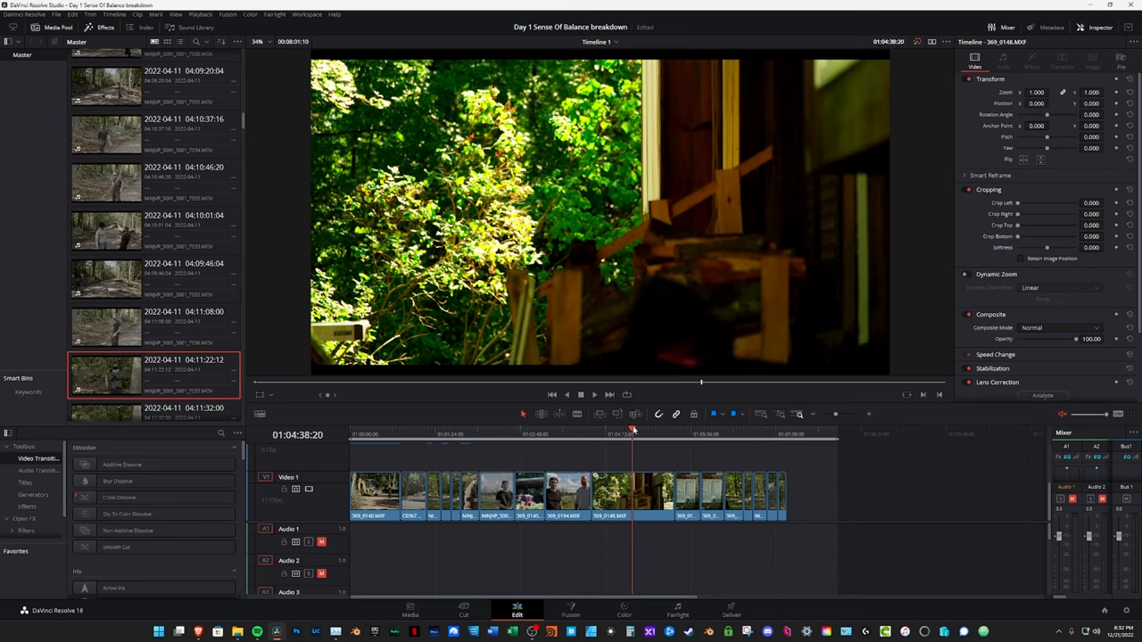
{"action": "left_click_drag", "start_coordinate": [633, 435], "coordinate": [651, 435]}
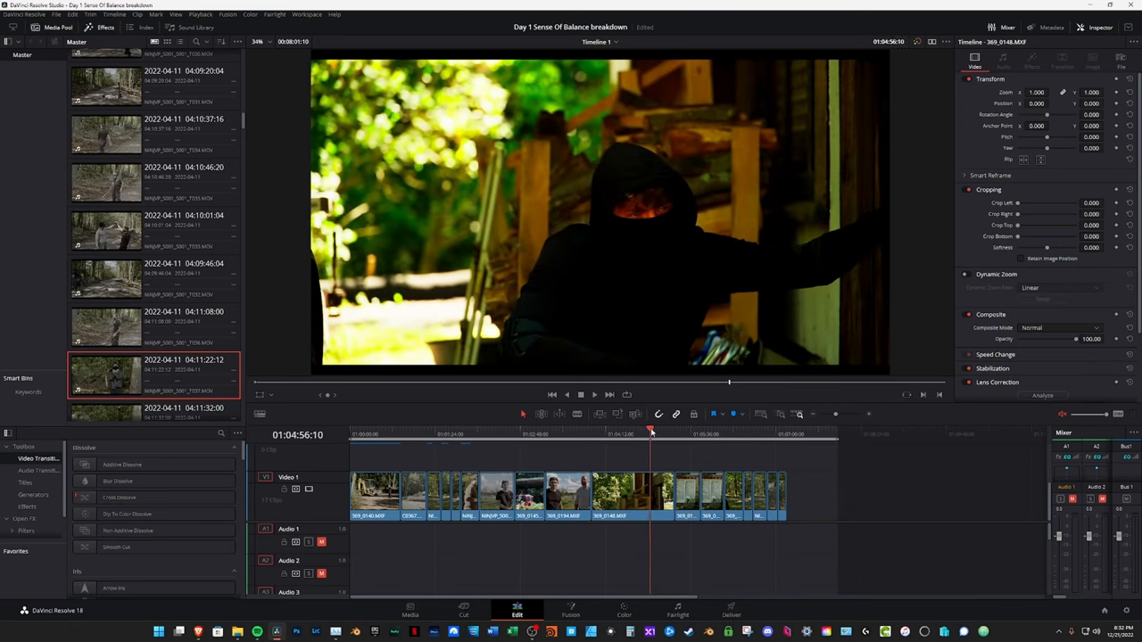
Jump to the house doorway clip, then return the playhead to the timeline start
{"action": "left_click", "coordinate": [660, 434]}
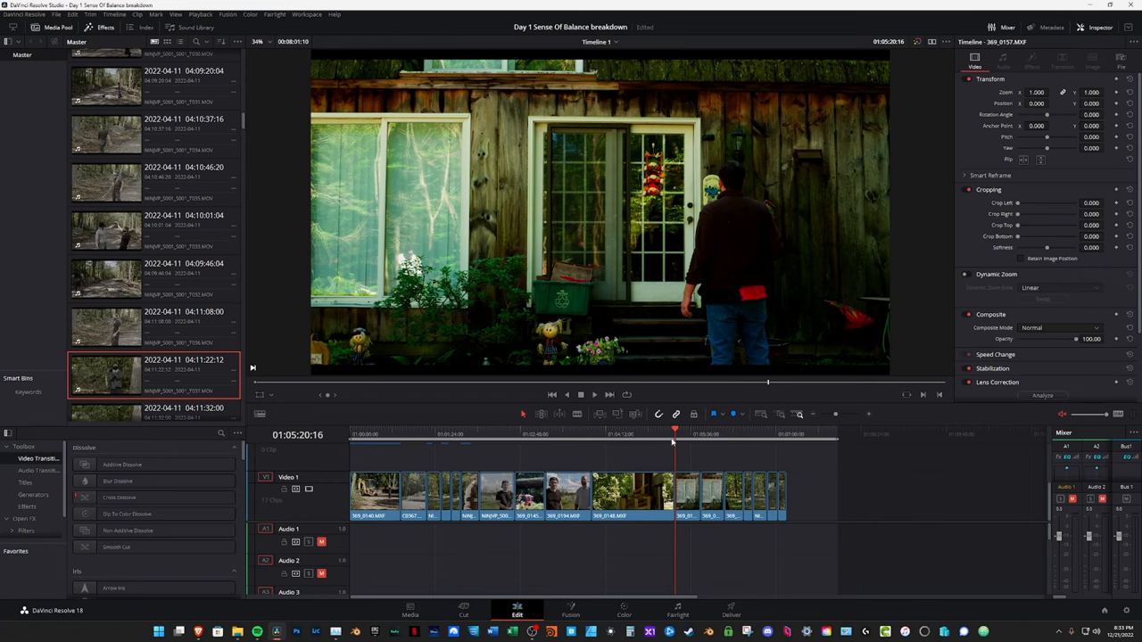
{"action": "mouse_move", "coordinate": [693, 455]}
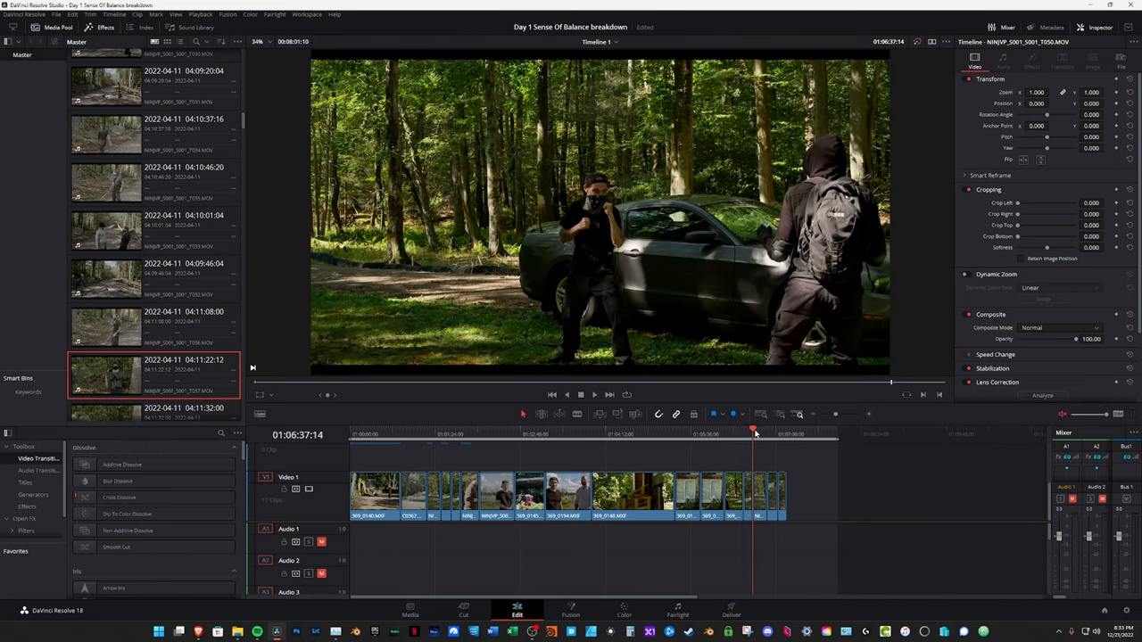
{"action": "left_click", "coordinate": [767, 434]}
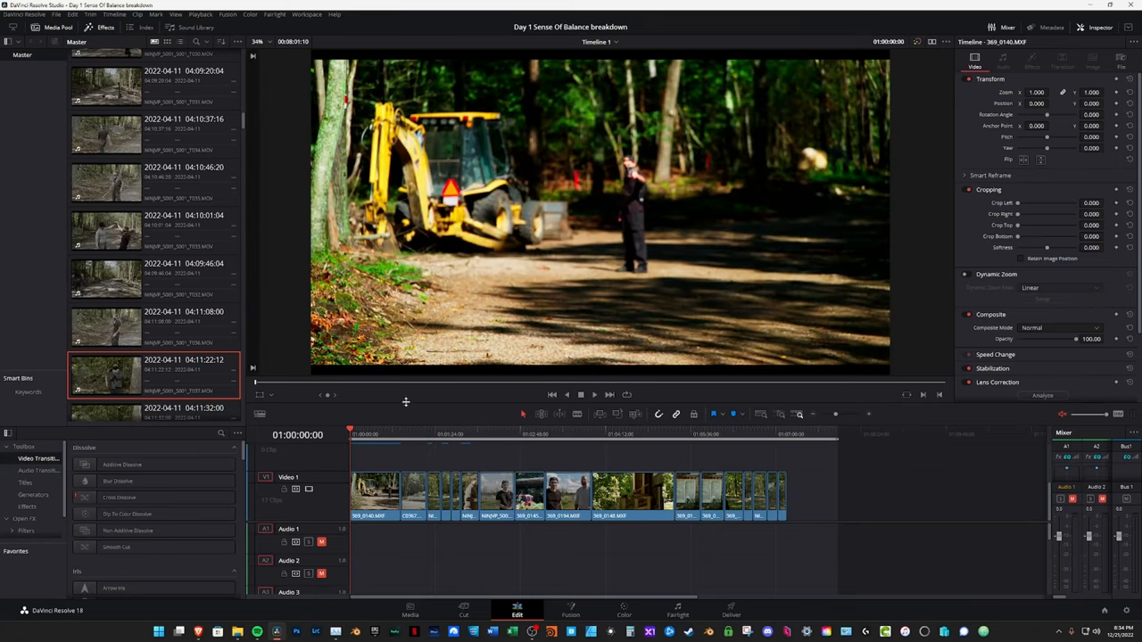
{"action": "mouse_move", "coordinate": [385, 403]}
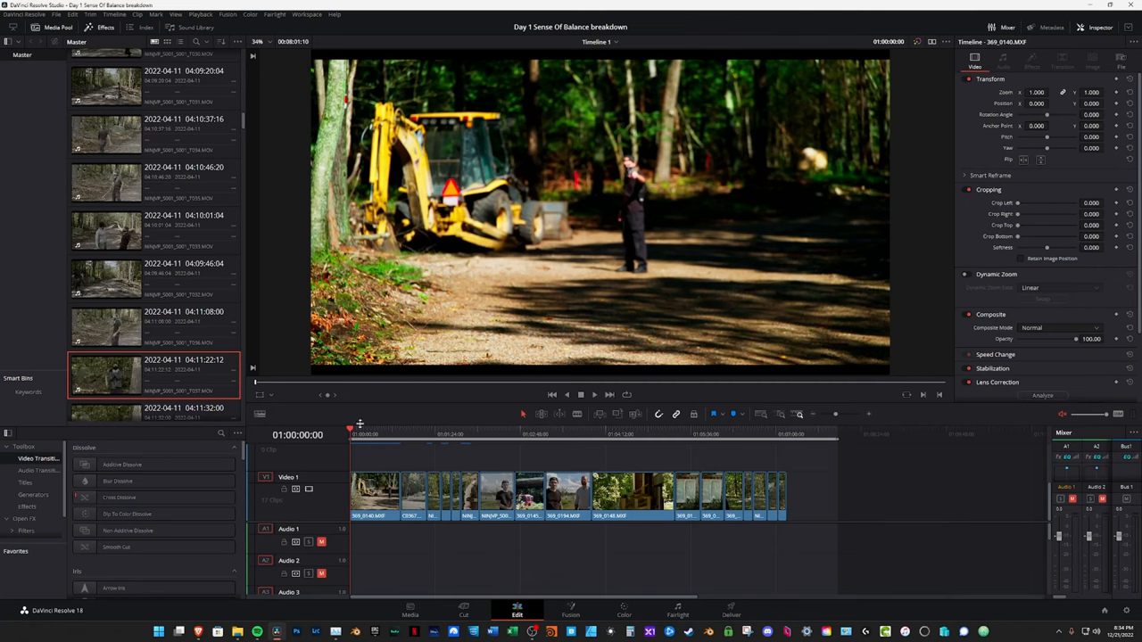
{"action": "mouse_move", "coordinate": [346, 430]}
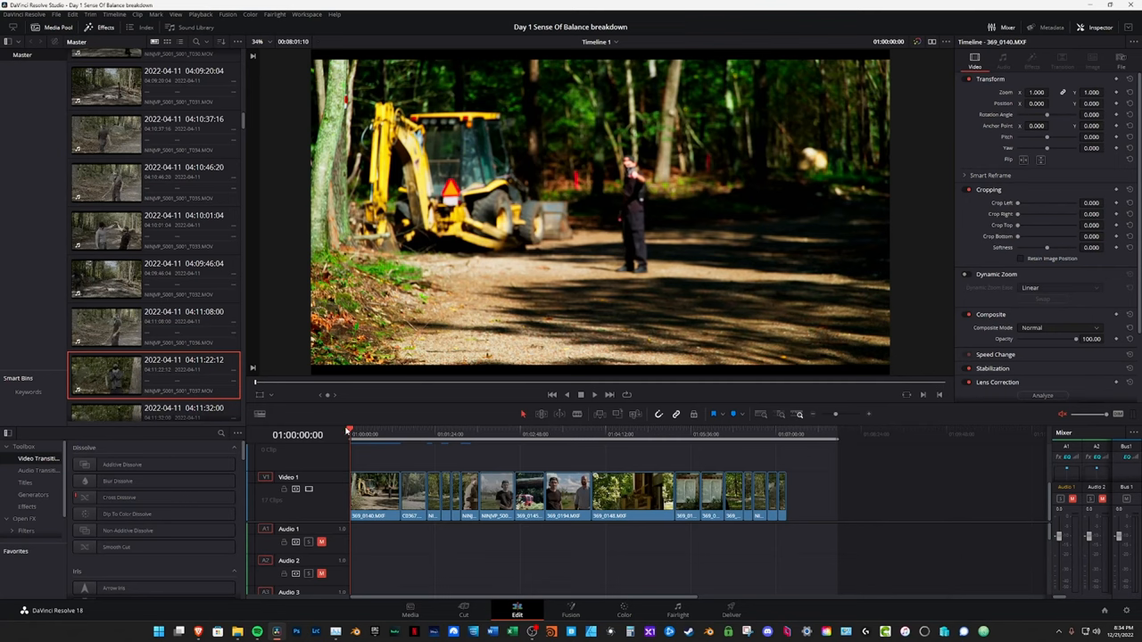